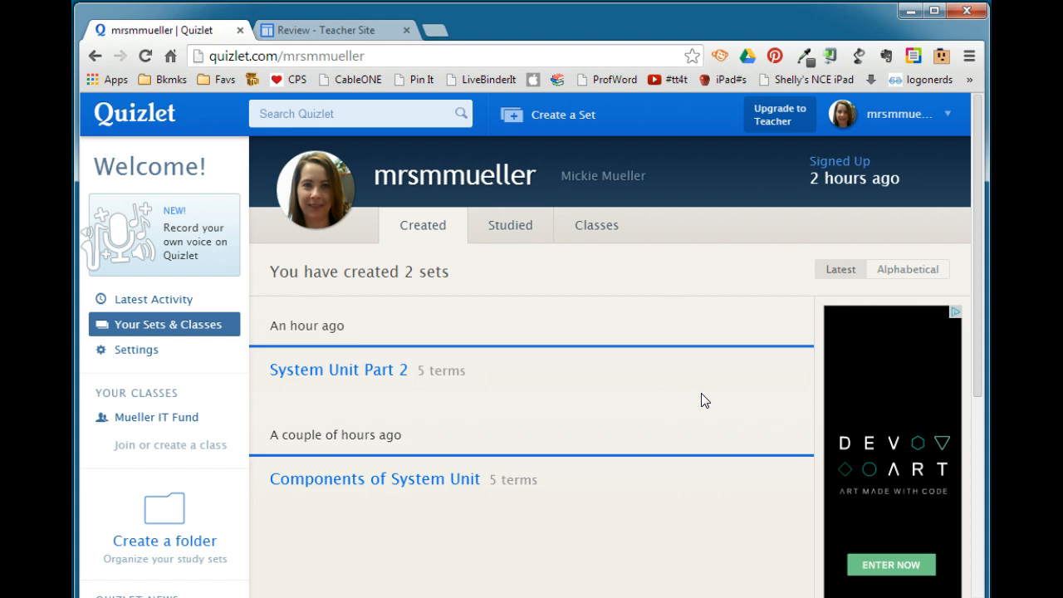
# Step: Open the 'System Unit Part 2' set from the profile and enter its edit page
pyautogui.click(338, 369)
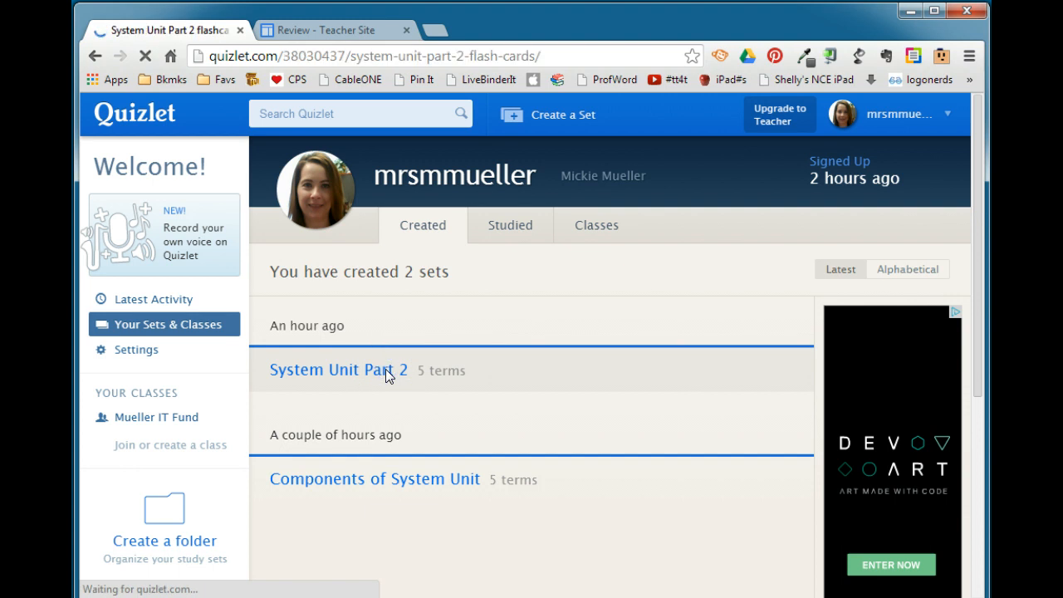
pyautogui.click(338, 370)
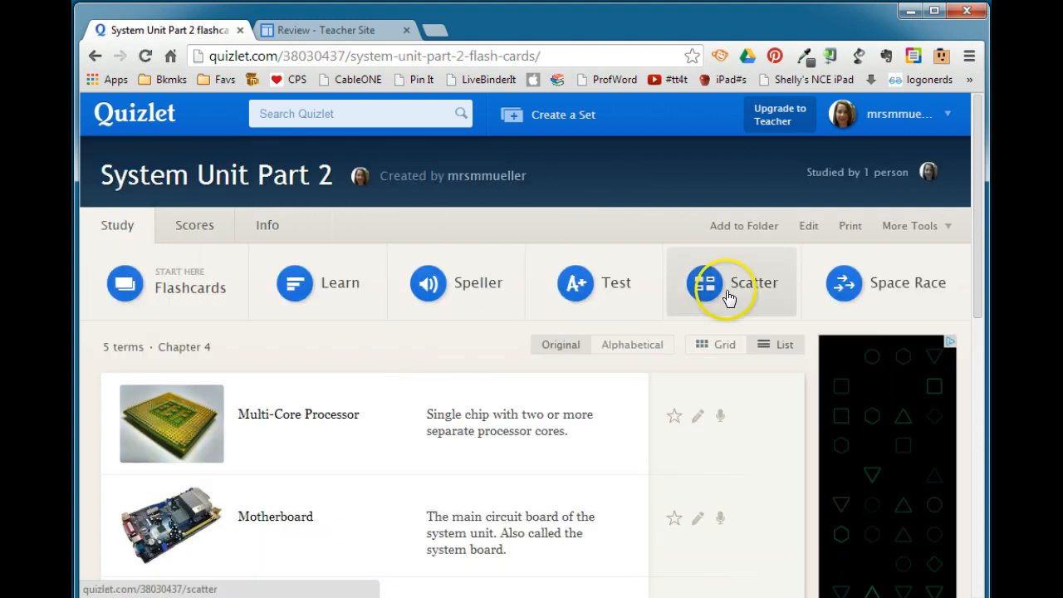
pyautogui.click(807, 225)
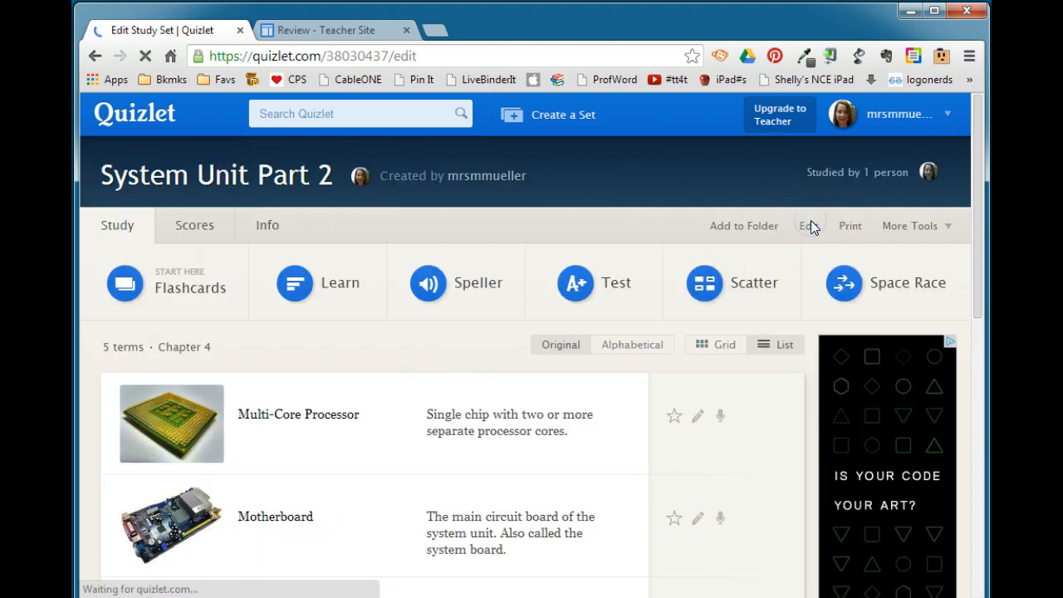
pyautogui.click(807, 225)
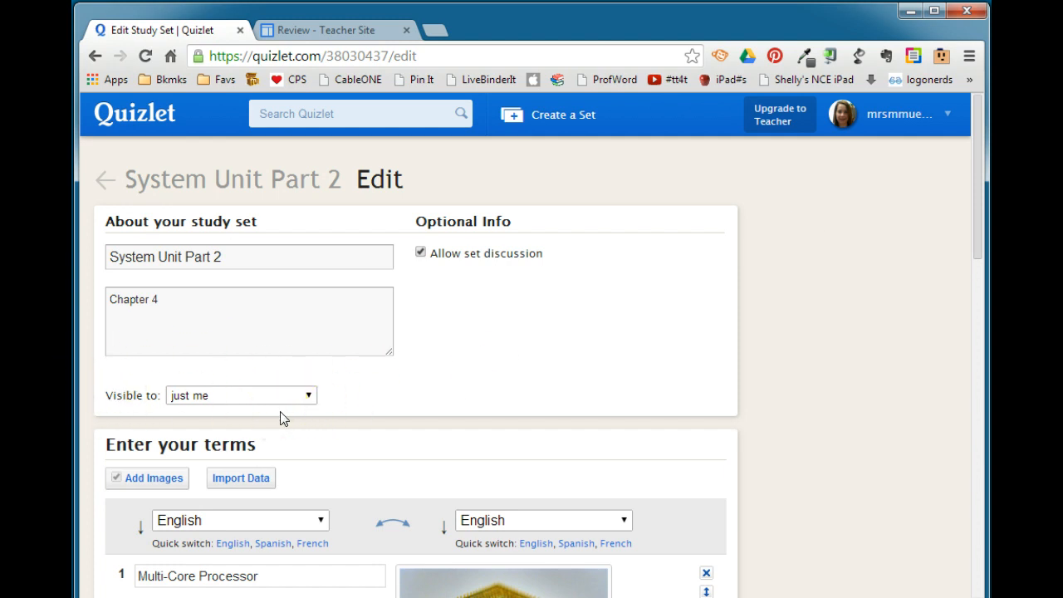
# Step: Set the 'System Unit Part 2' visibility to everyone and save the set
pyautogui.click(241, 394)
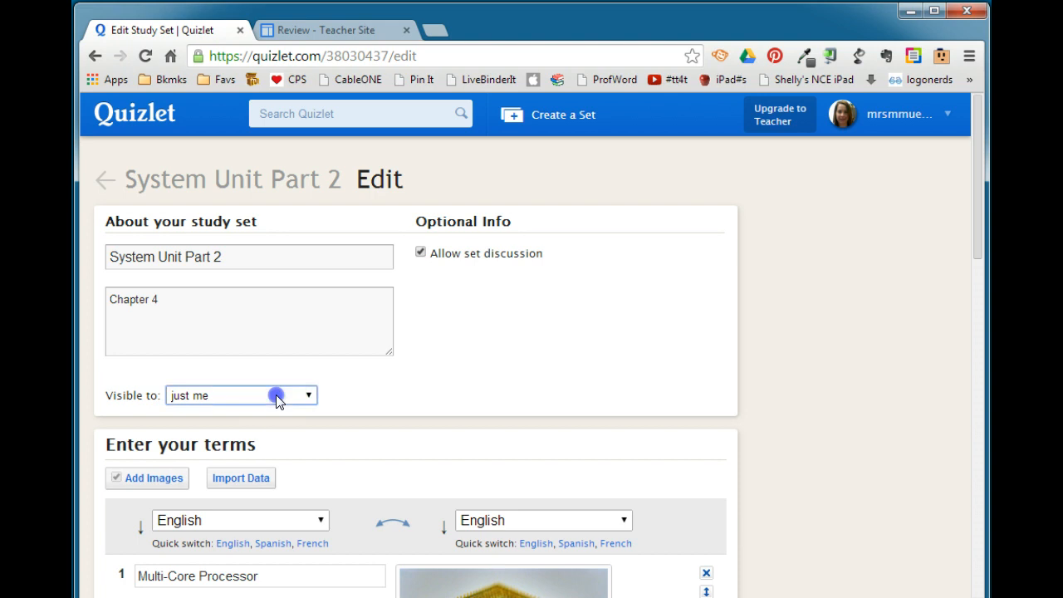
pyautogui.click(241, 394)
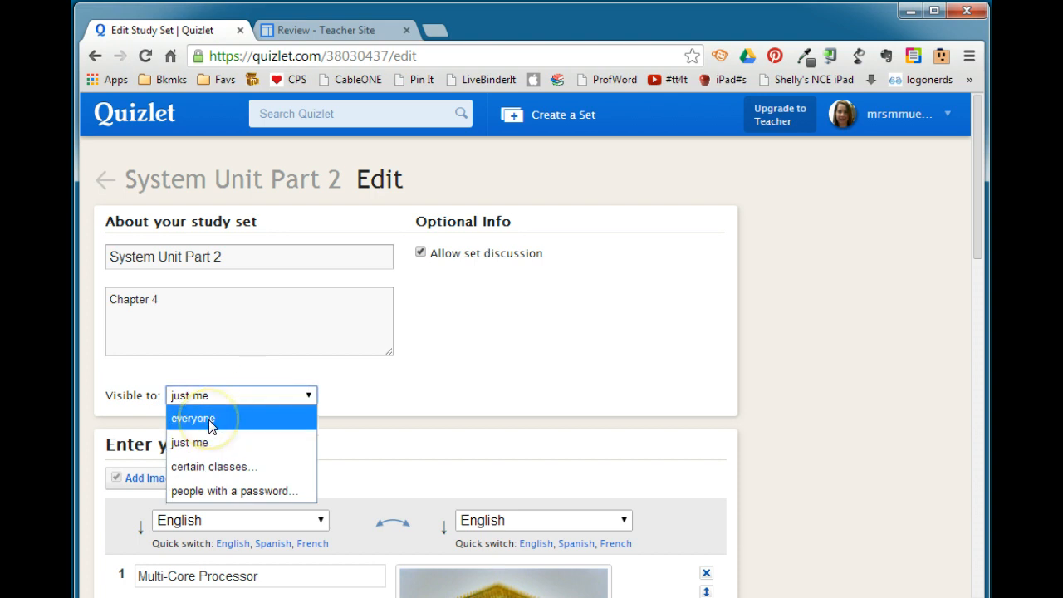
pyautogui.click(192, 418)
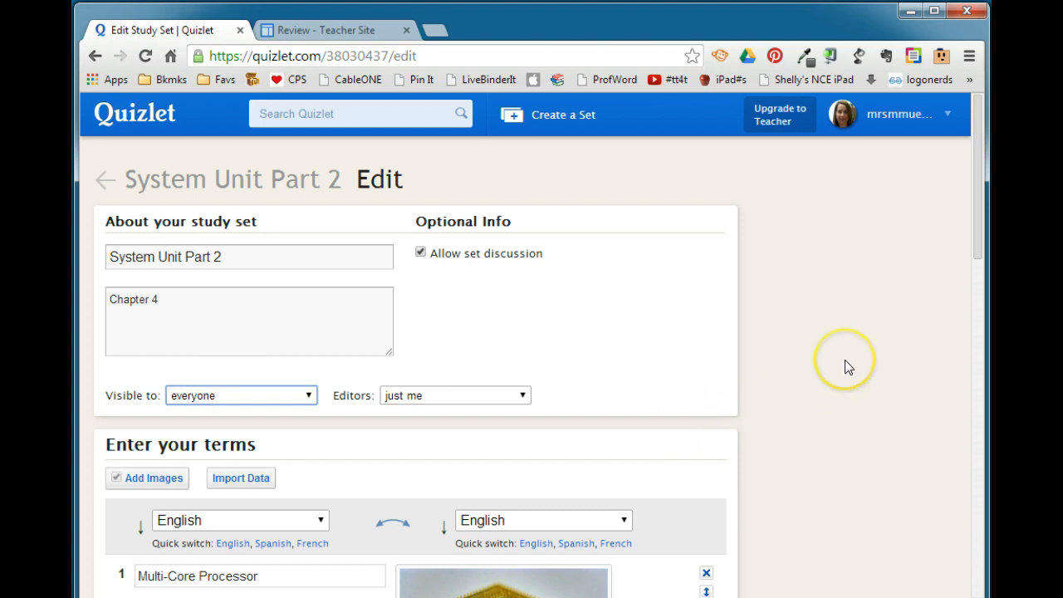
pyautogui.scroll(-3)
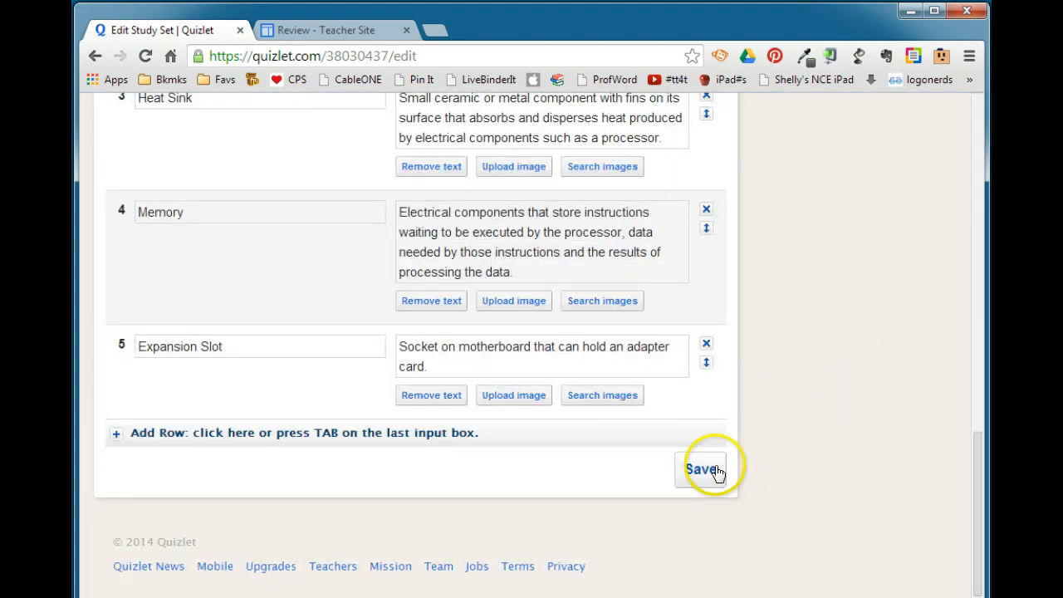
pyautogui.click(701, 469)
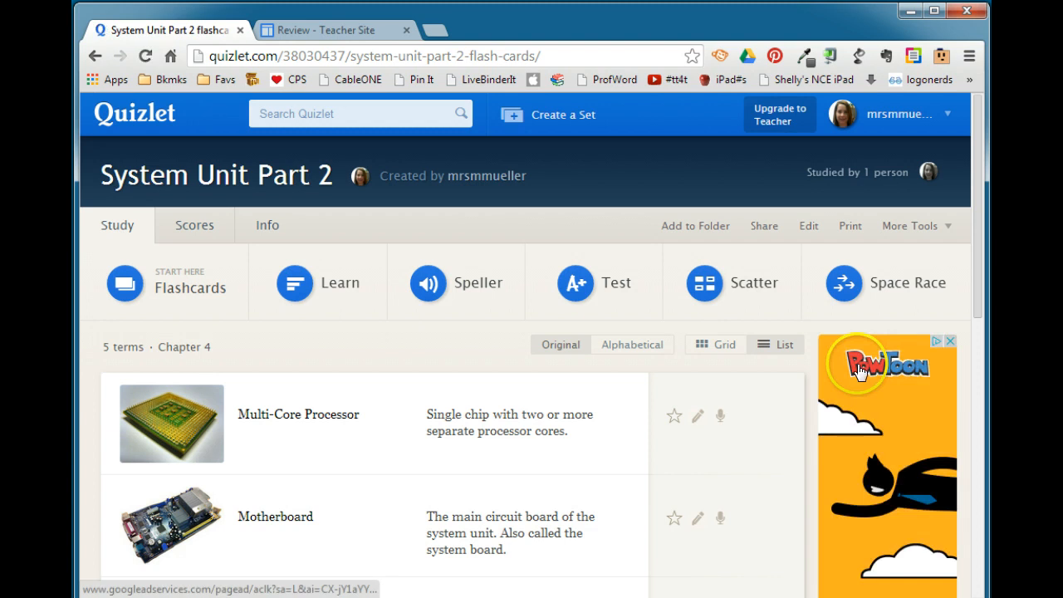
# Step: Show the Embed codes from More Tools, highlighting the Flashcards iframe snippet
pyautogui.click(910, 225)
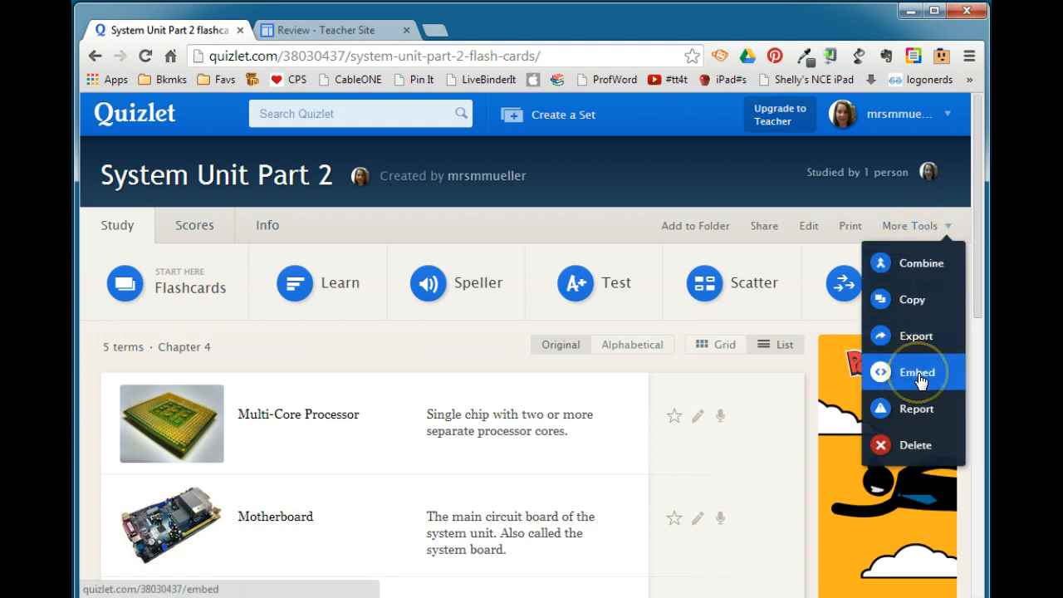
pyautogui.click(916, 372)
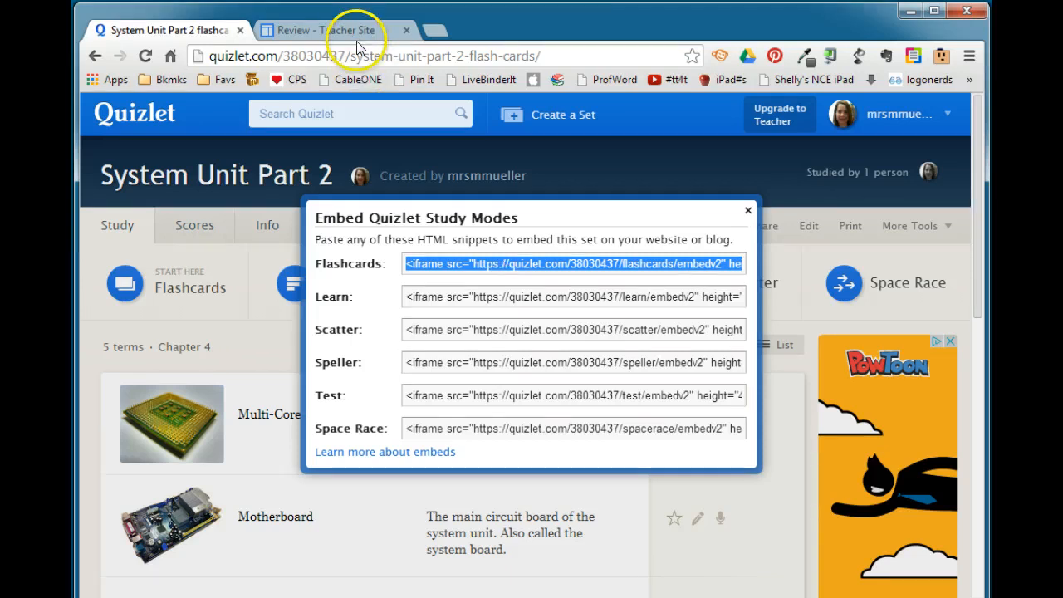
# Step: Edit the Review page on the Teacher Site and open its HTML source editor
pyautogui.click(332, 30)
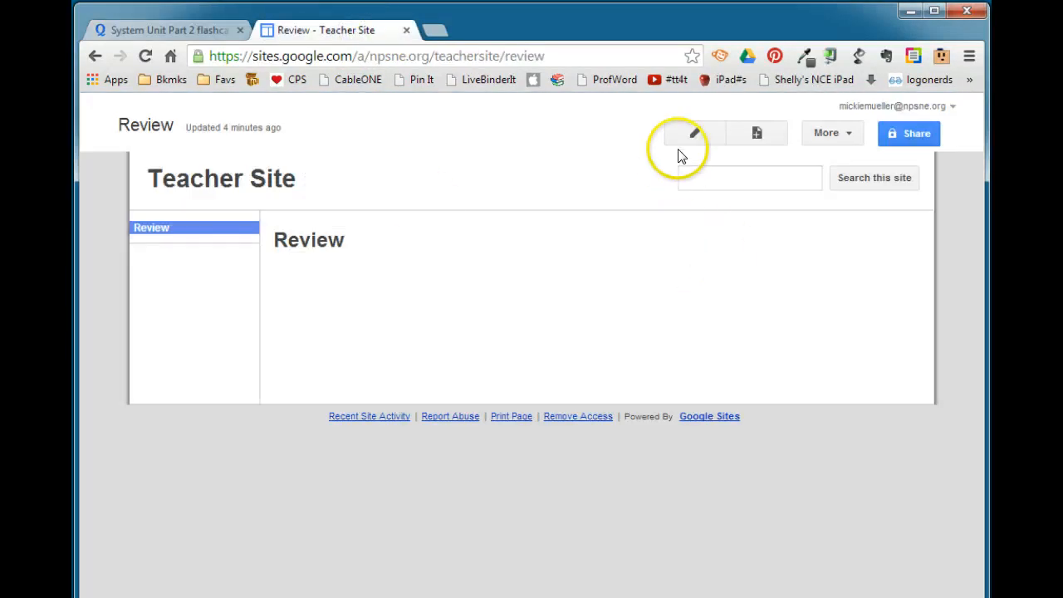
pyautogui.click(694, 133)
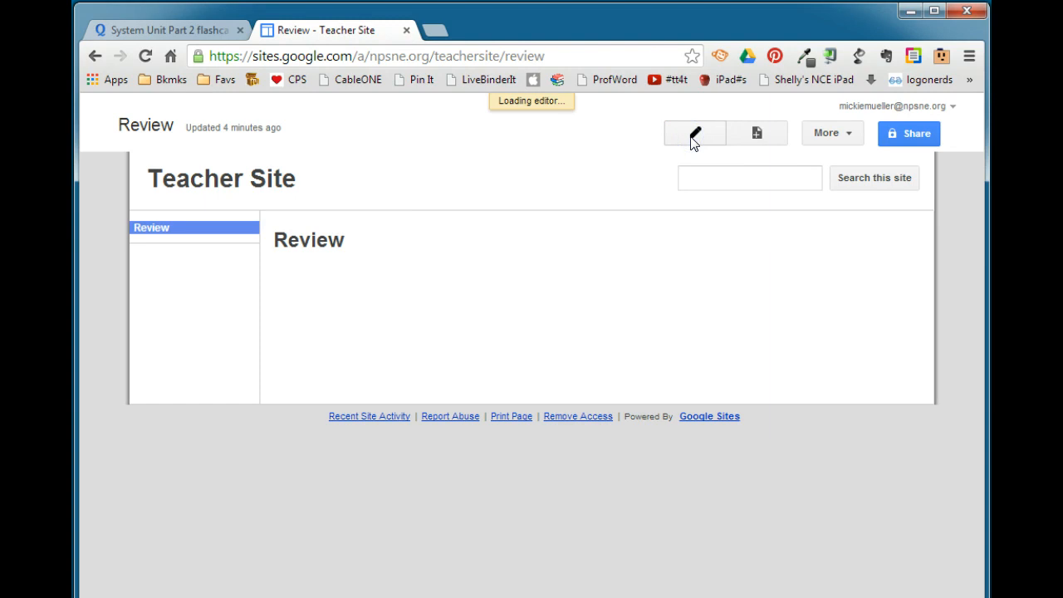
pyautogui.click(695, 133)
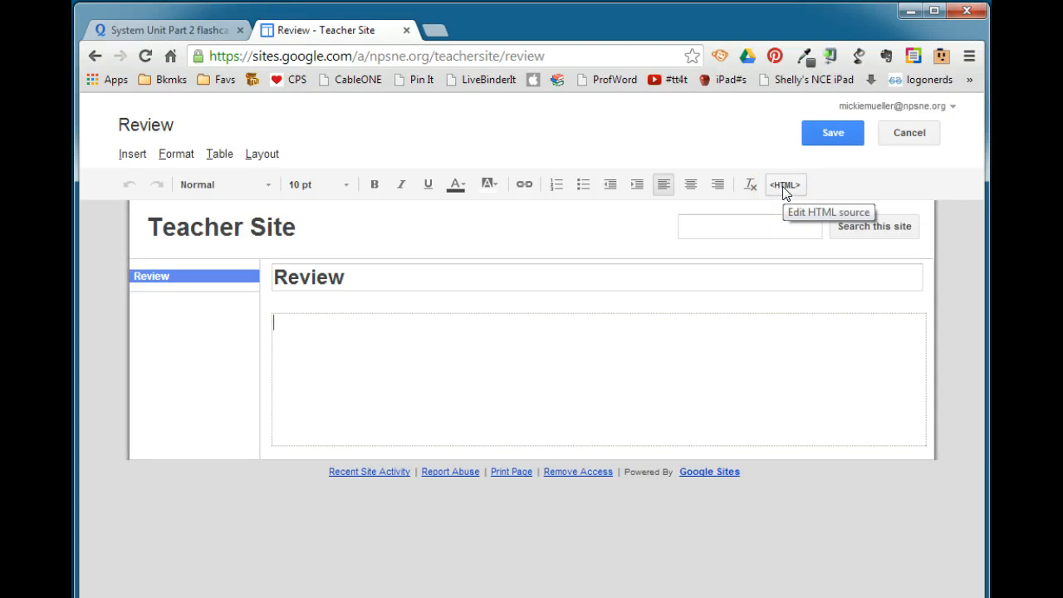
pyautogui.click(784, 184)
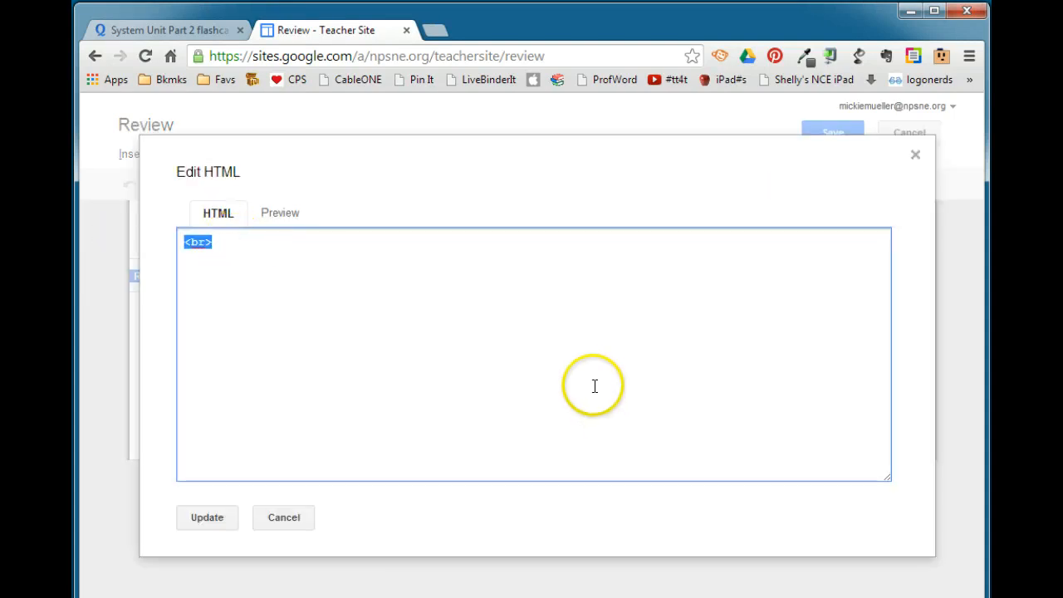
# Step: Paste the Quizlet flashcards embedv2 iframe into the HTML, update, and save the page
pyautogui.write('<iframe src="https://quizlet.com/38030437/flashcards/embedv2" height="410" width="100%" style="border:0;"></iframe>')
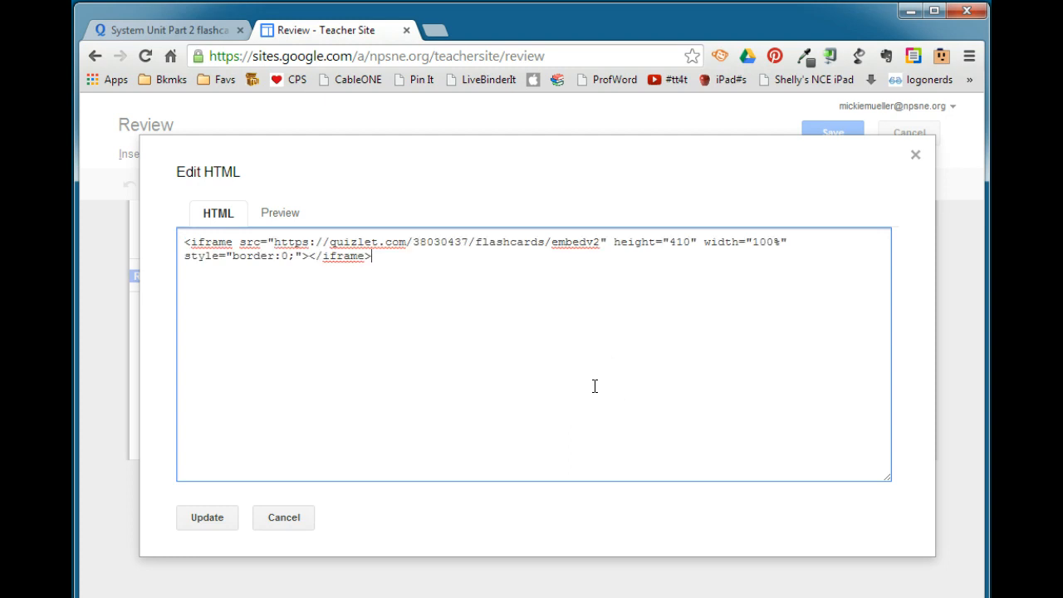
pyautogui.click(207, 517)
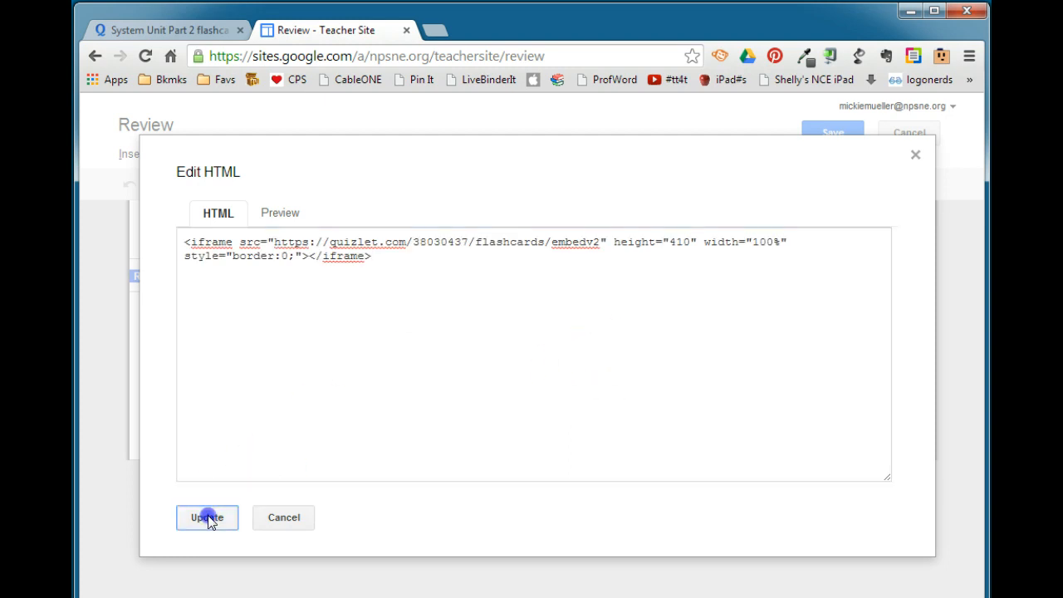
pyautogui.click(206, 518)
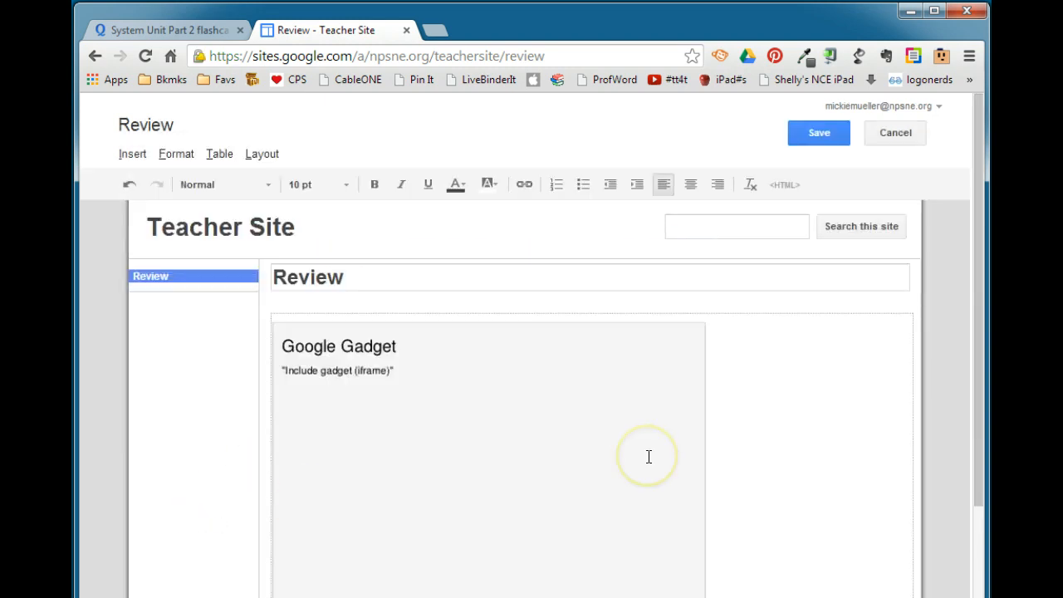
pyautogui.moveTo(517, 458)
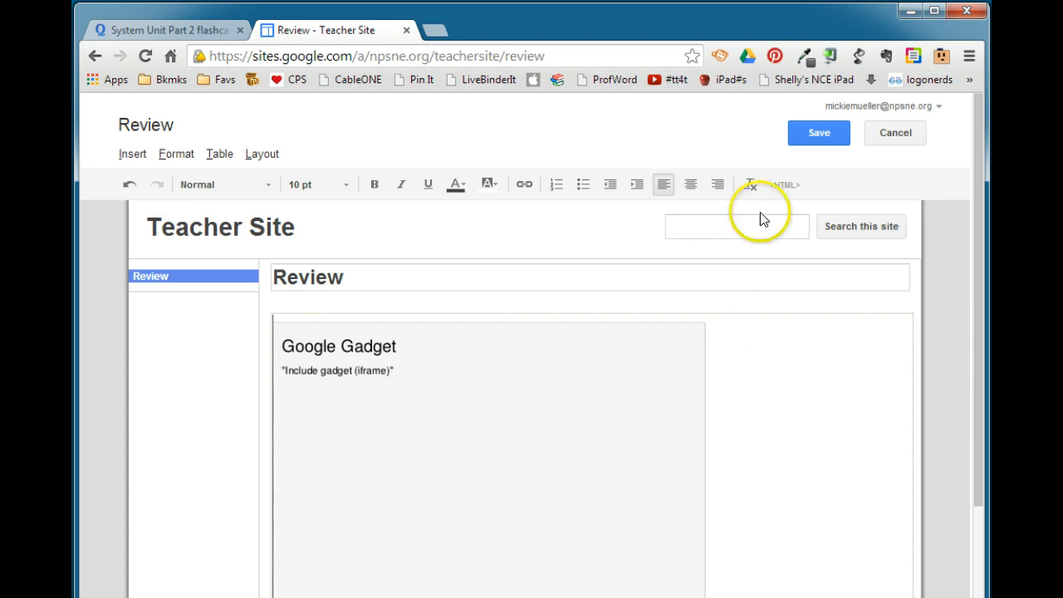
pyautogui.click(818, 133)
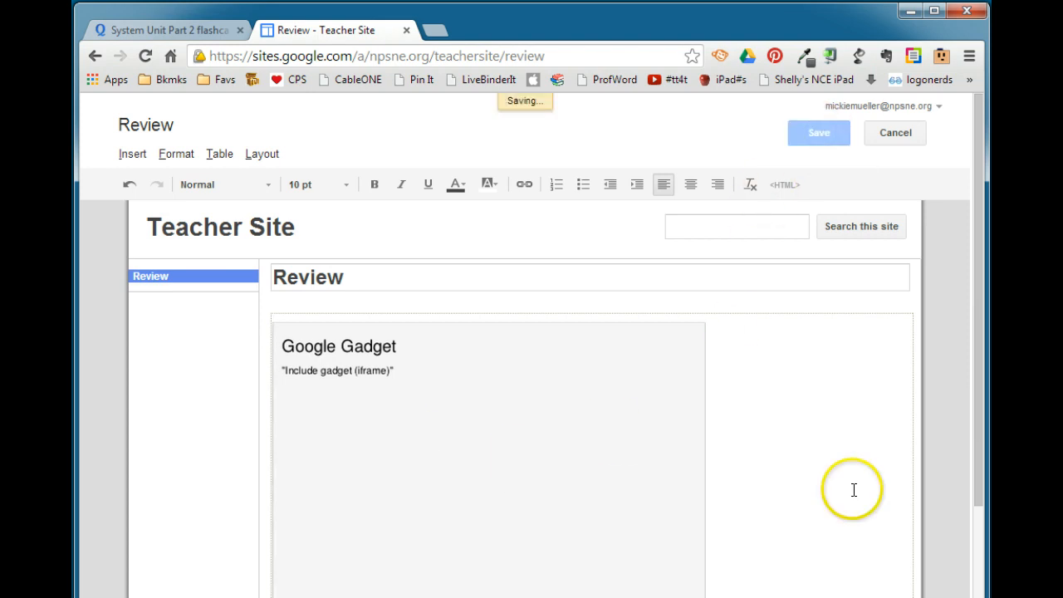
pyautogui.click(818, 133)
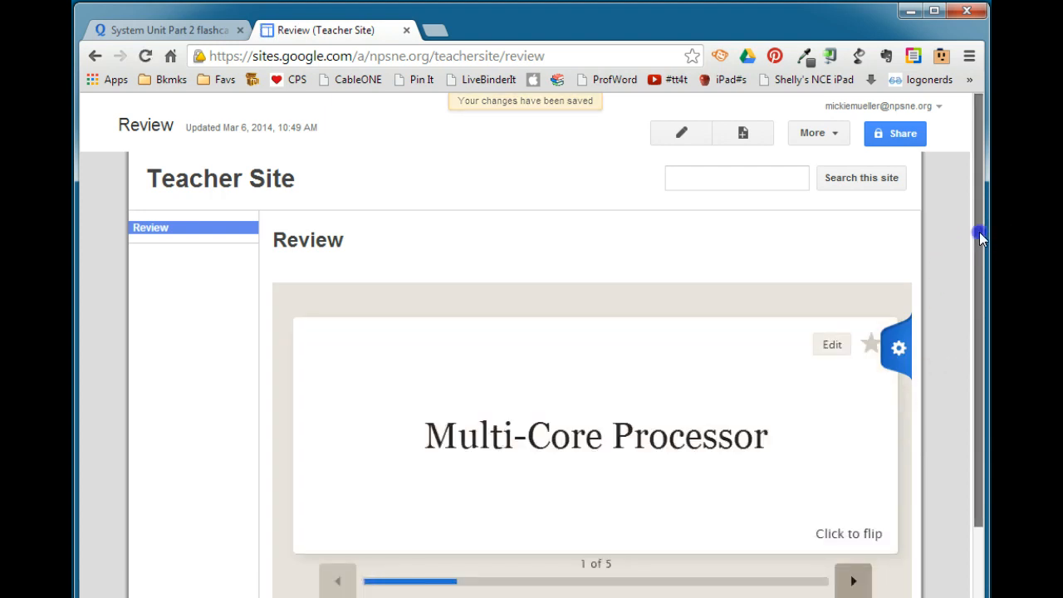
# Step: Test the embed: open and close the study mode list, then advance to card 2
pyautogui.scroll(-3)
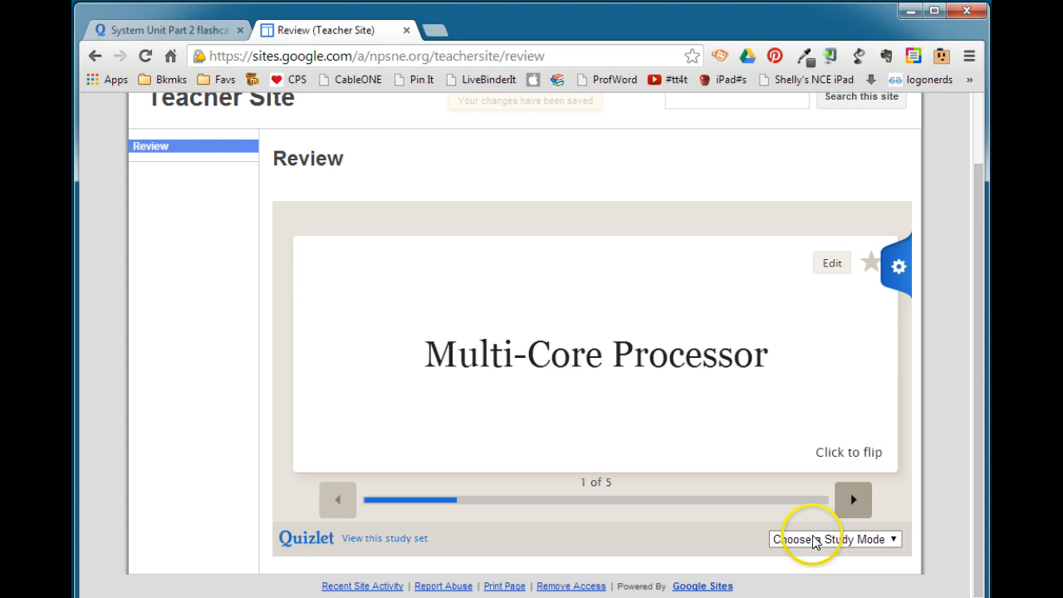
pyautogui.click(835, 539)
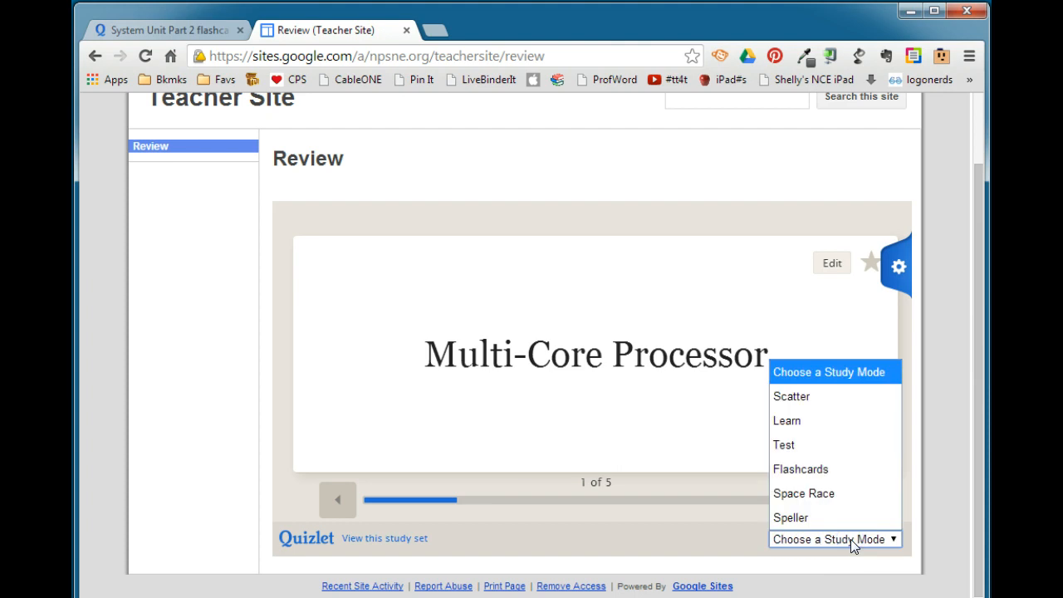
pyautogui.click(834, 539)
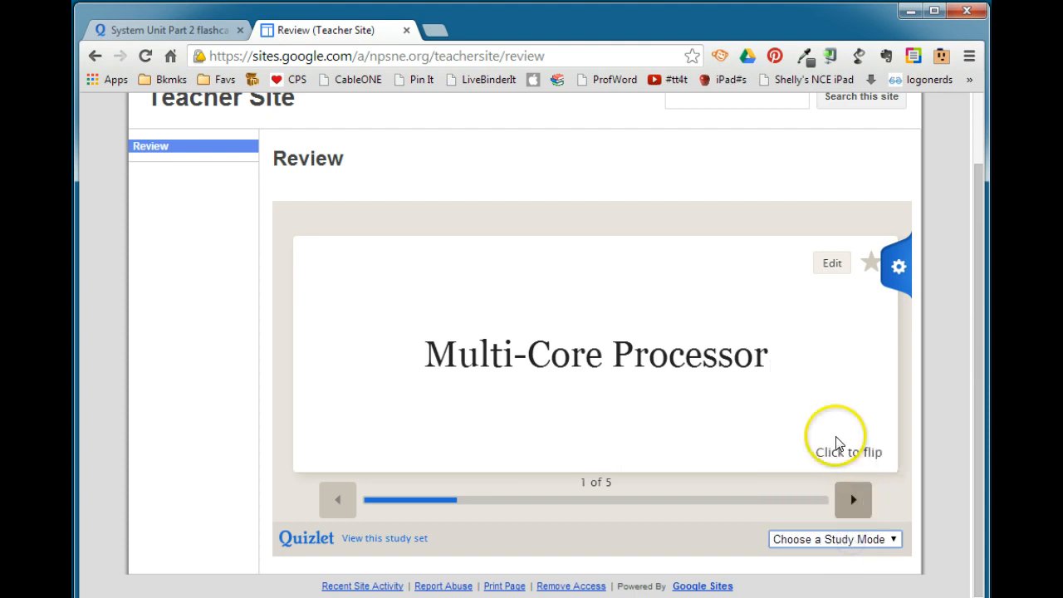
pyautogui.click(847, 452)
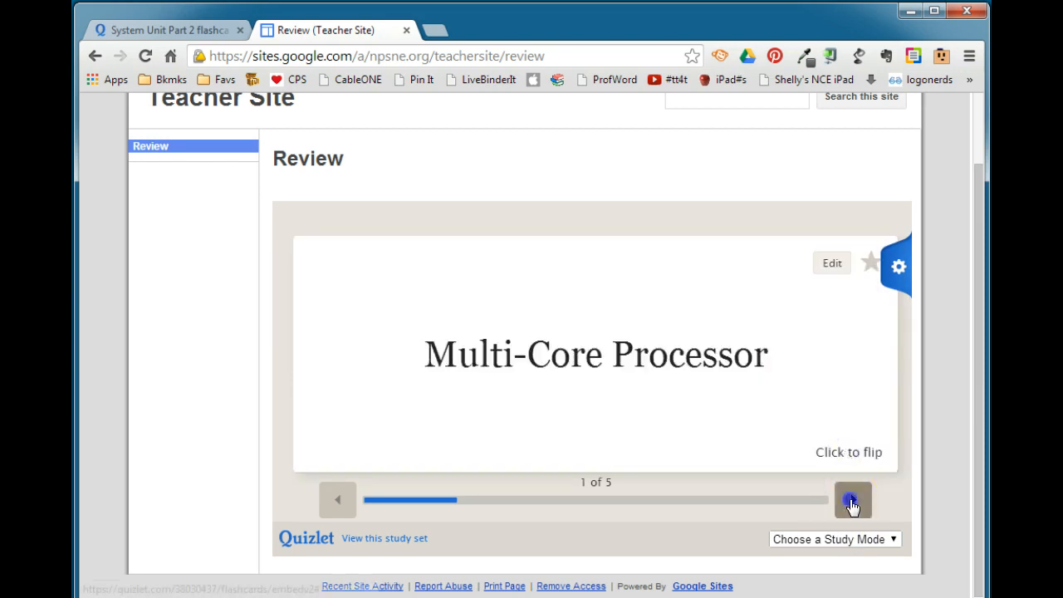
pyautogui.click(852, 499)
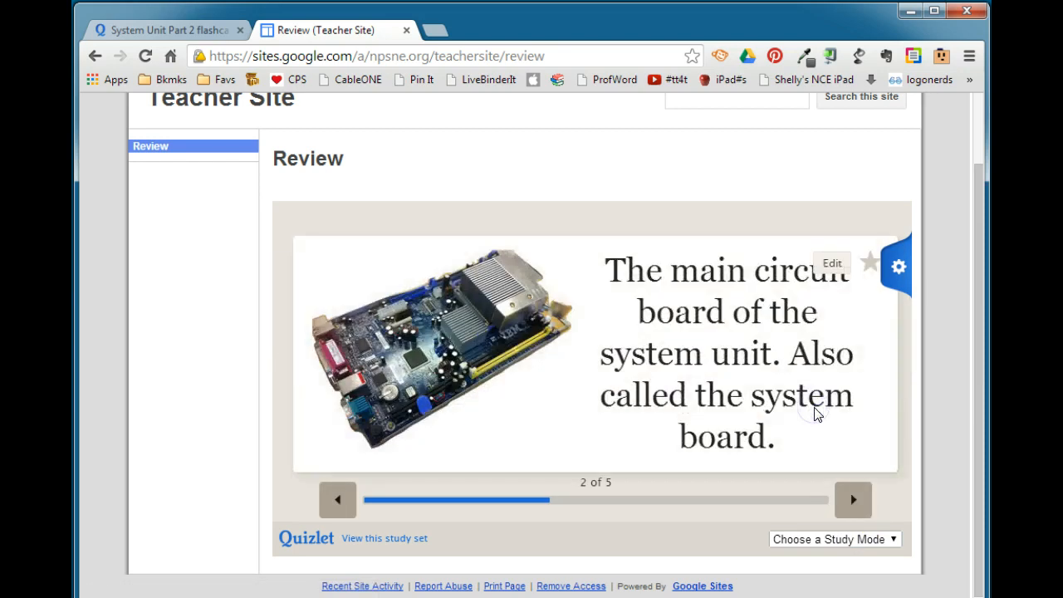